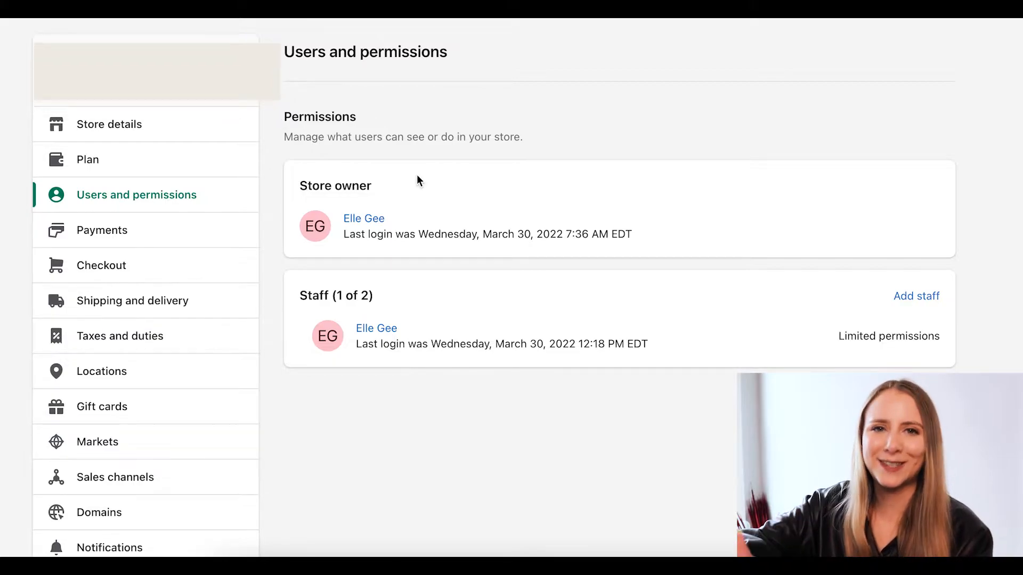
pyautogui.moveTo(430, 180)
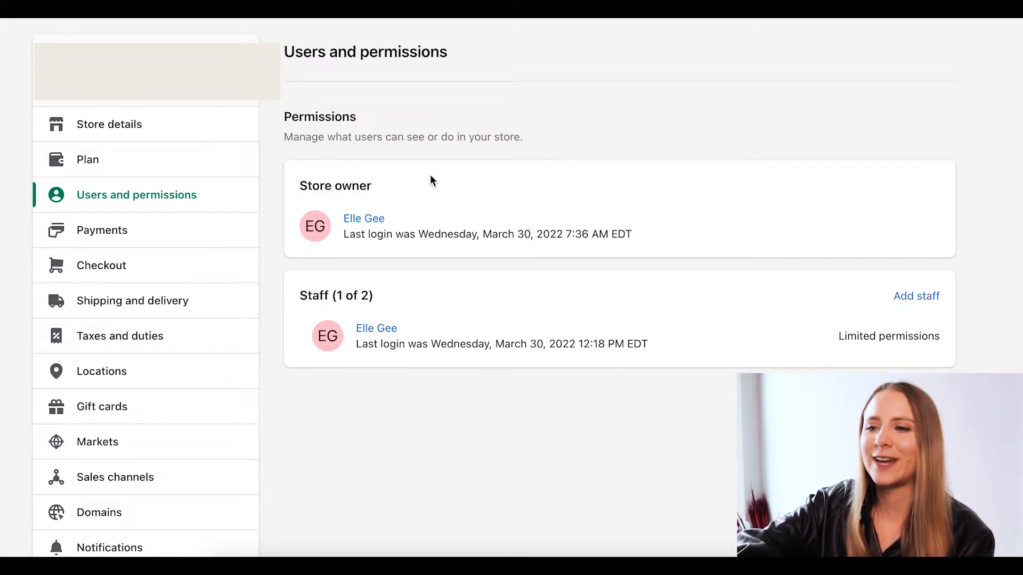
pyautogui.moveTo(415, 302)
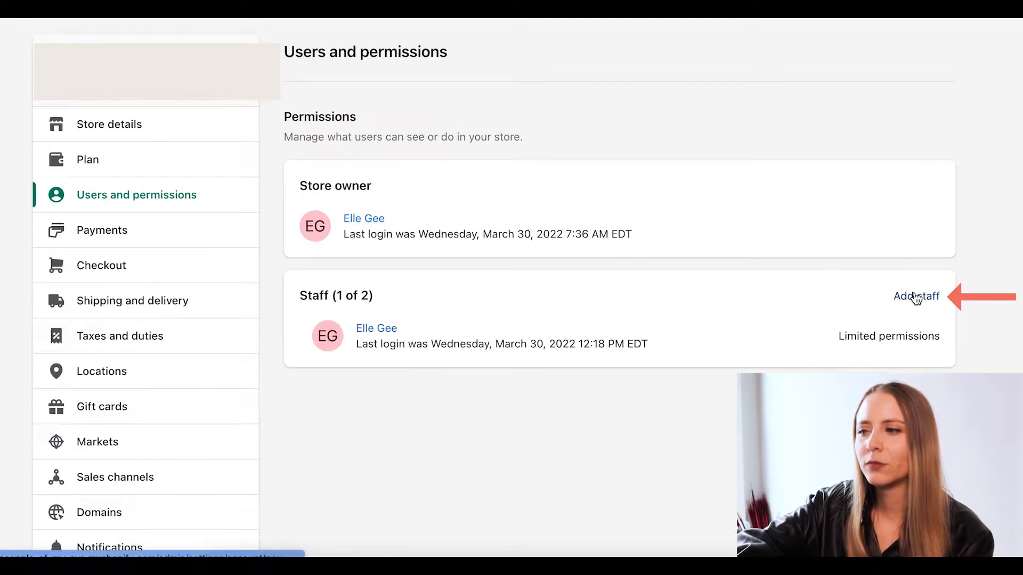
pyautogui.click(915, 296)
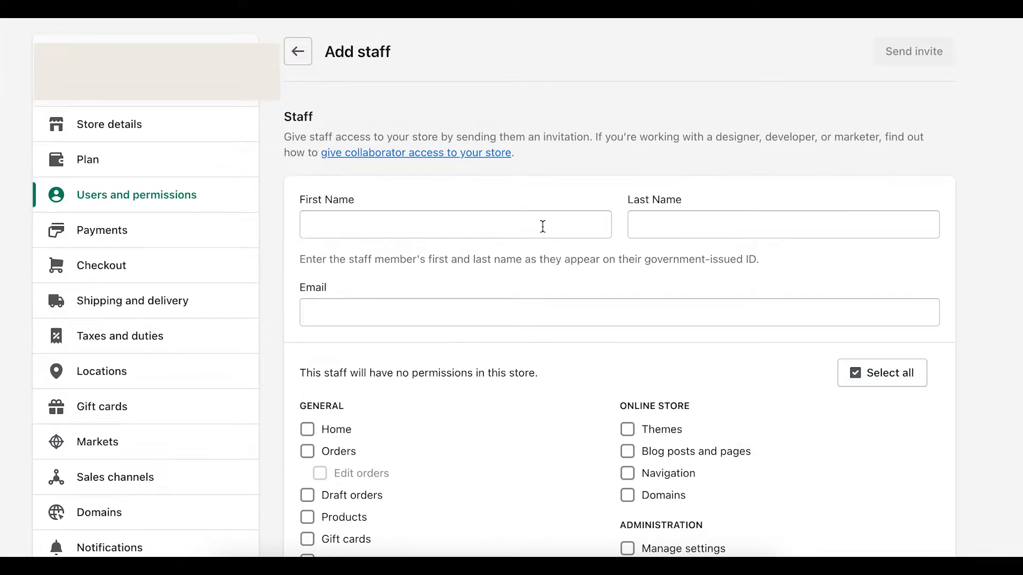
pyautogui.write('Tes')
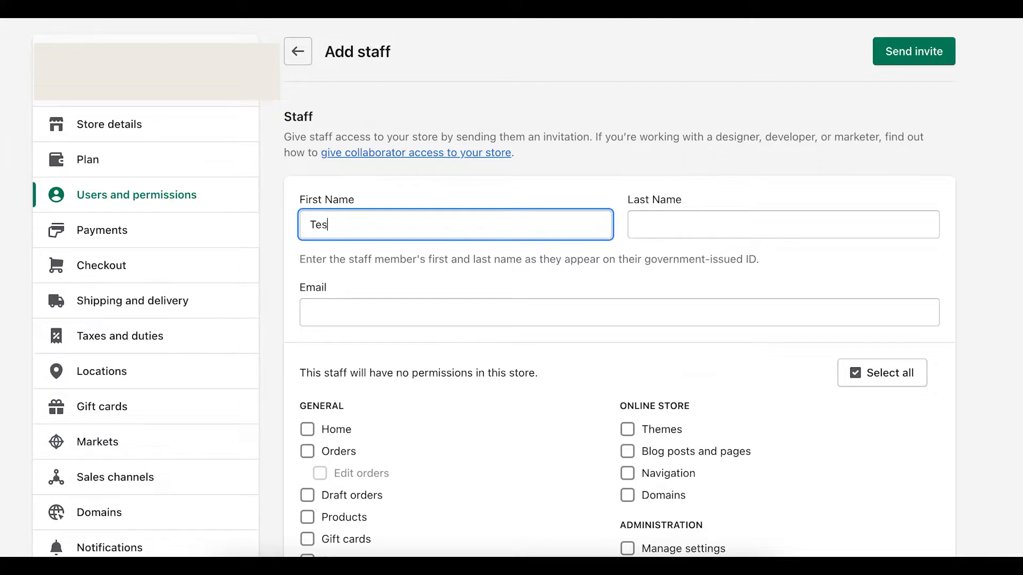
pyautogui.write('Employe')
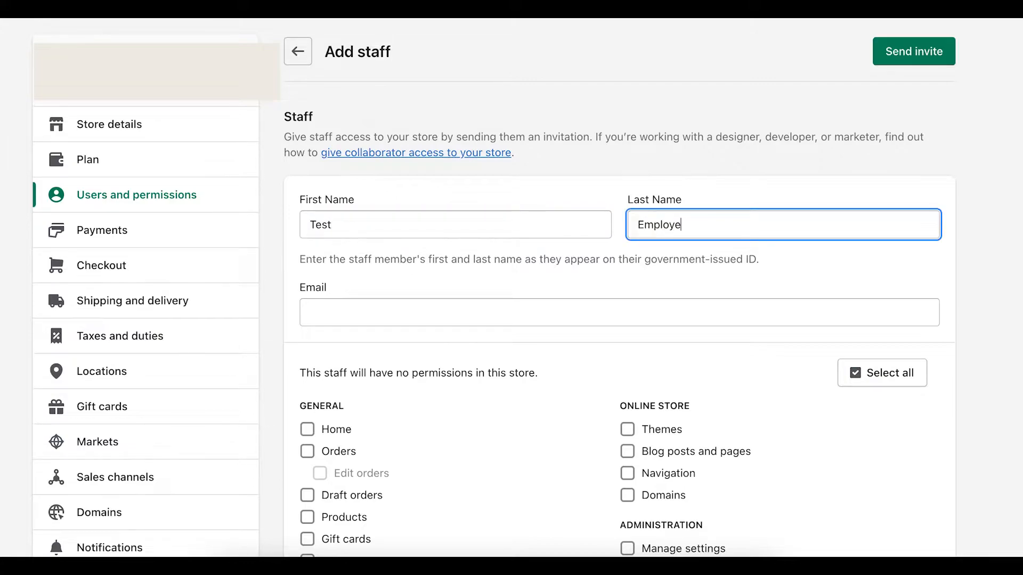
pyautogui.write('testemploy')
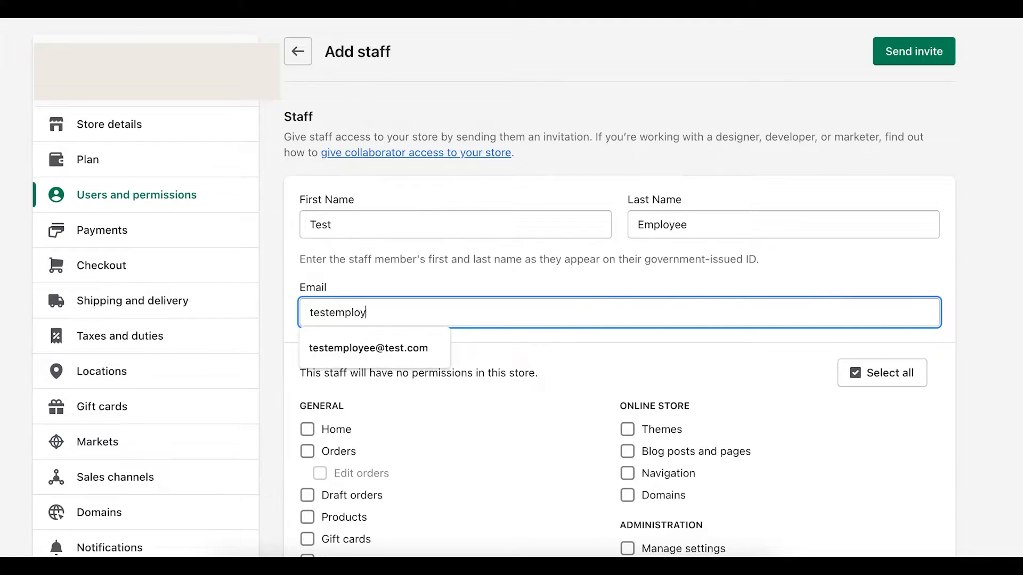
pyautogui.click(369, 348)
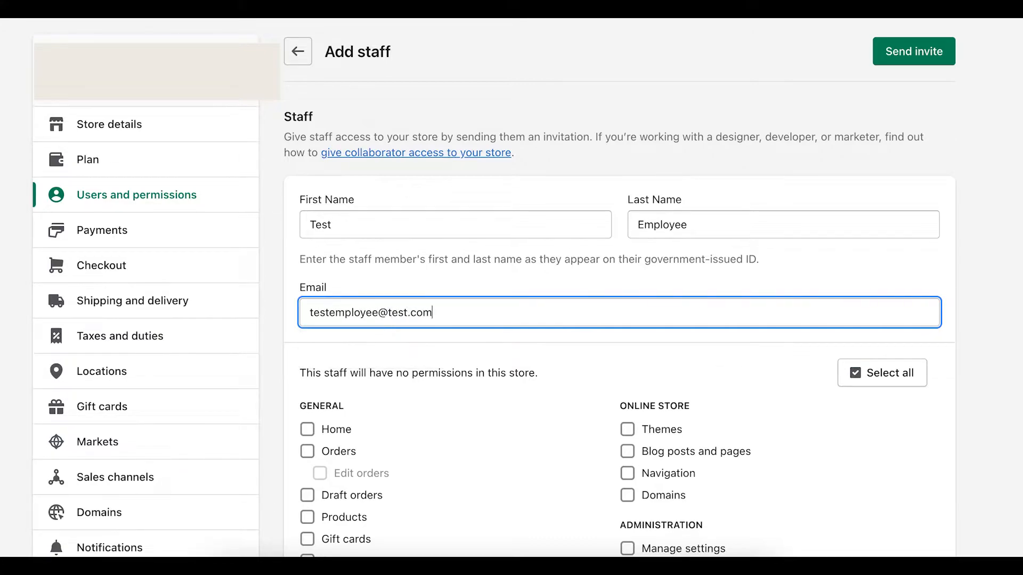
# - Tick every general, online store and administration permission with Select all
pyautogui.scroll(-3)
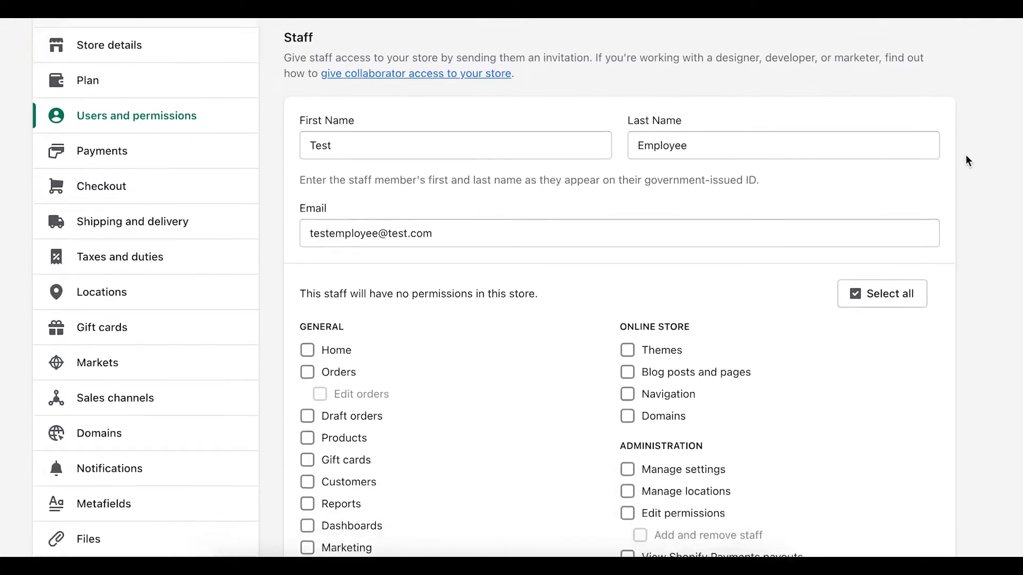
pyautogui.scroll(-3)
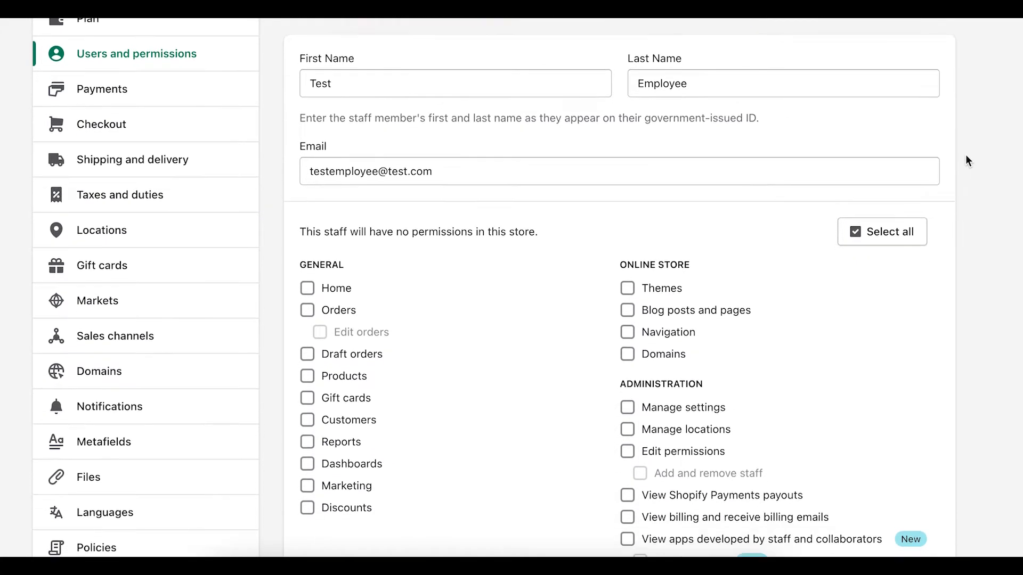
pyautogui.scroll(-3)
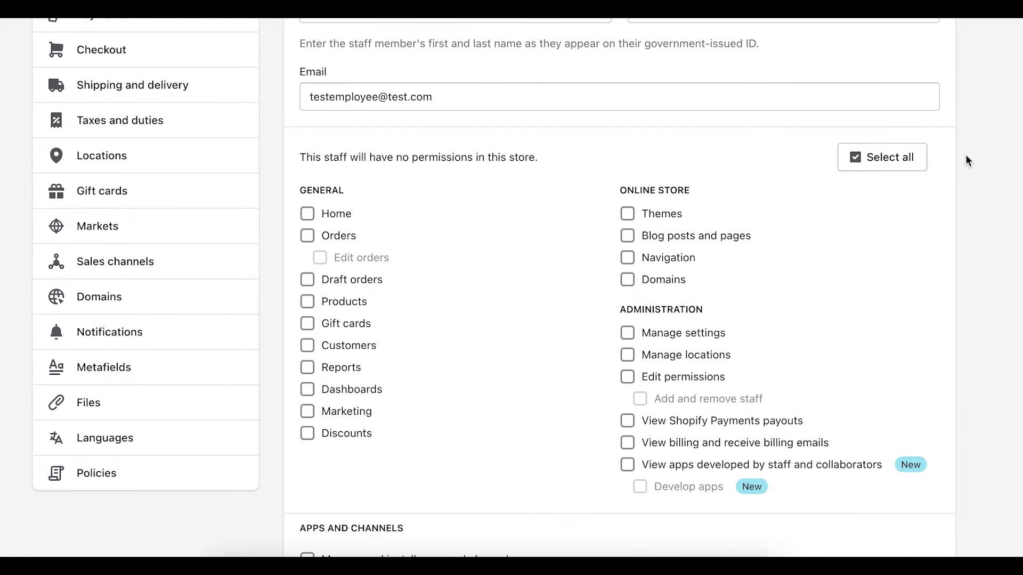
pyautogui.scroll(-3)
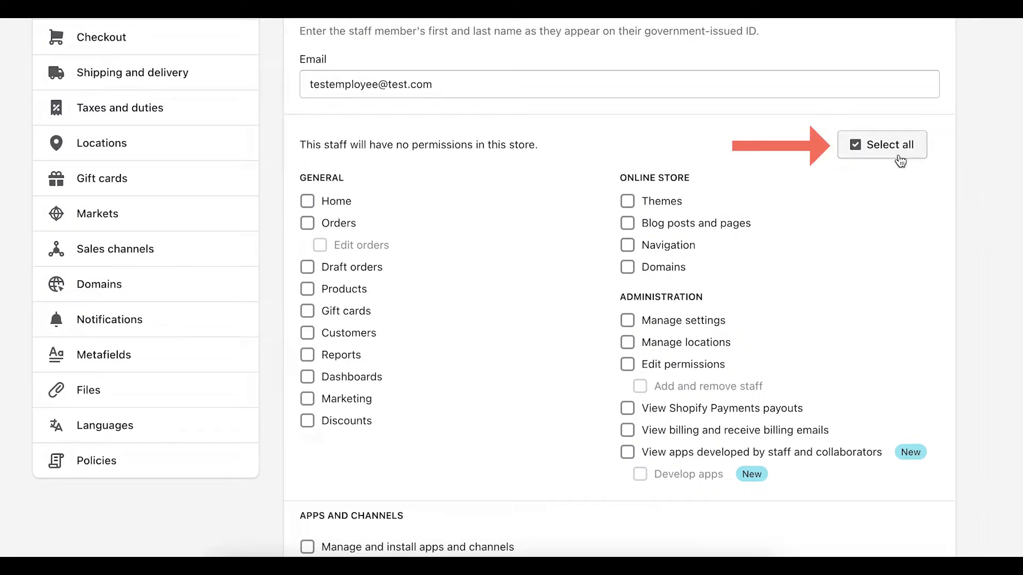
pyautogui.click(882, 145)
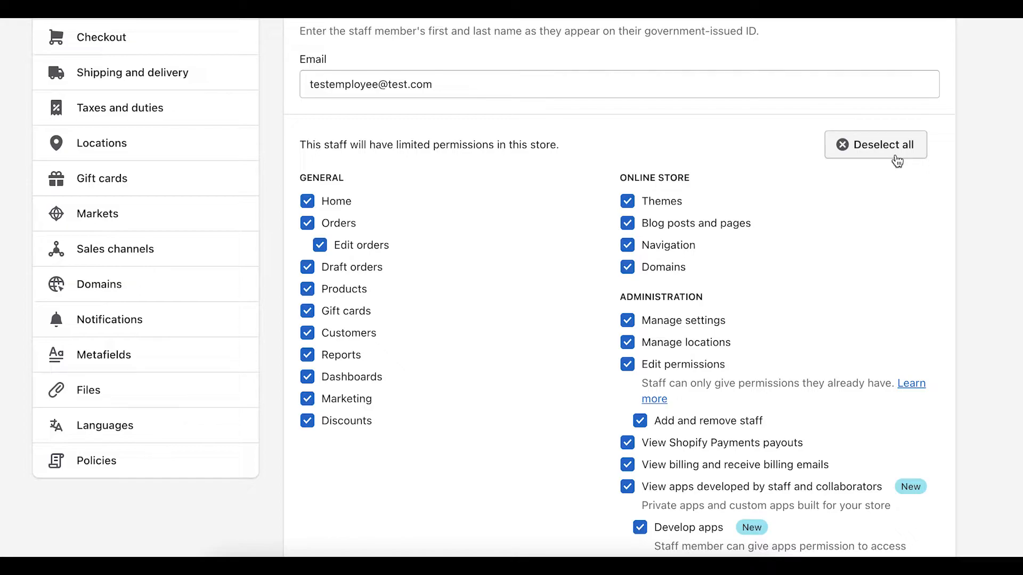
pyautogui.moveTo(684, 168)
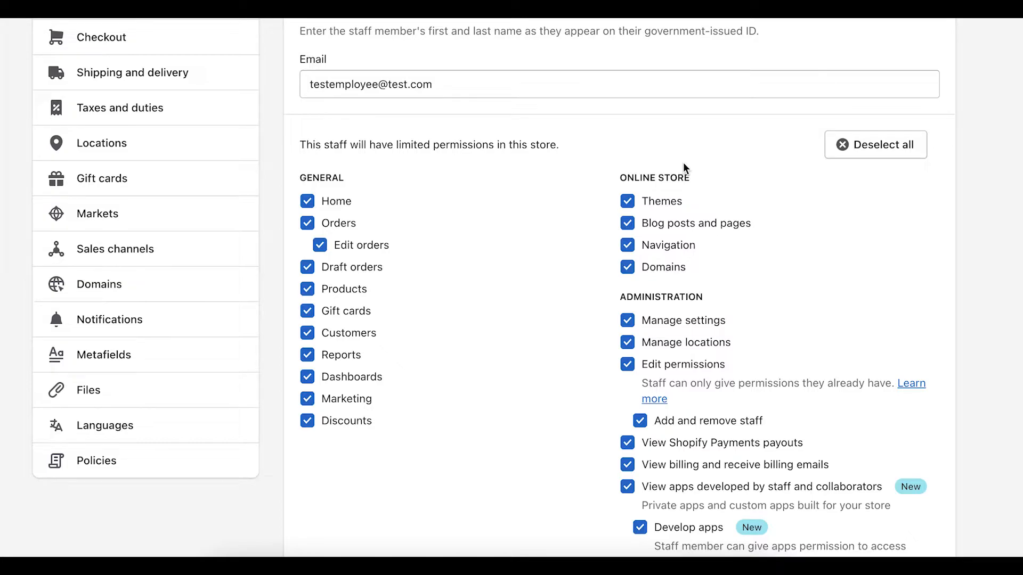
# - Deselect all permissions, tick Themes, Navigation and Domains, then start unticking them
pyautogui.click(875, 144)
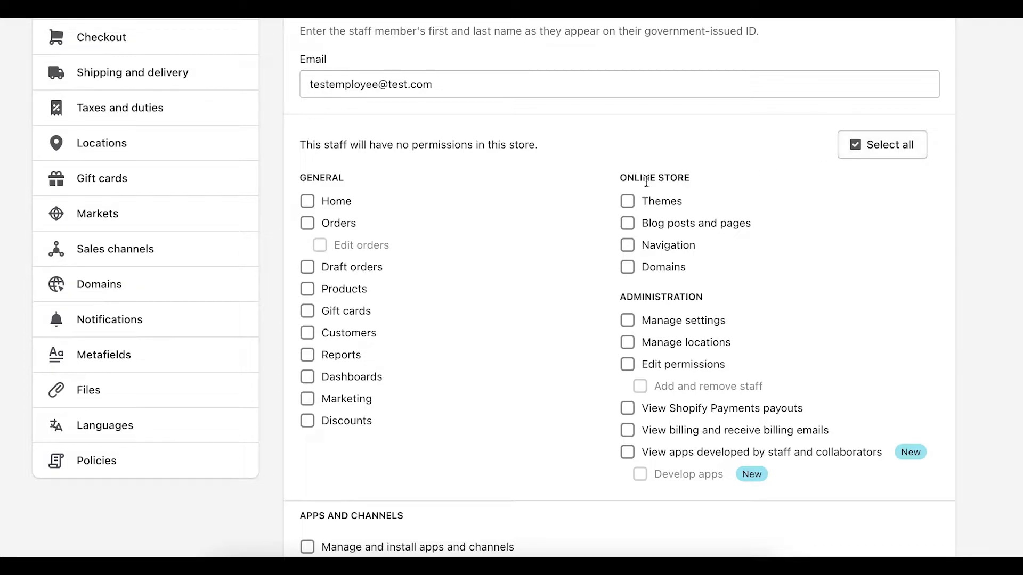
pyautogui.moveTo(697, 189)
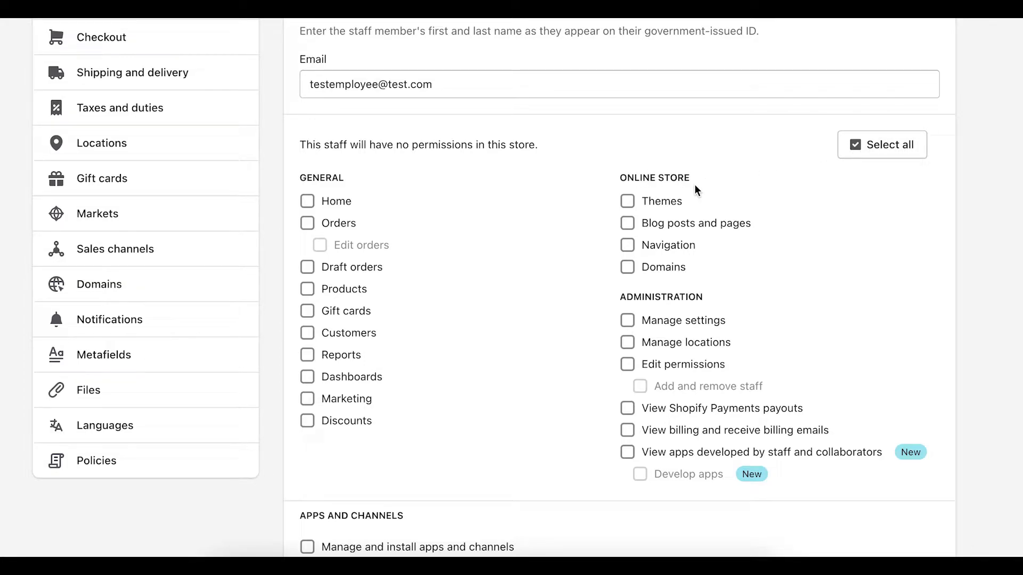
pyautogui.click(627, 222)
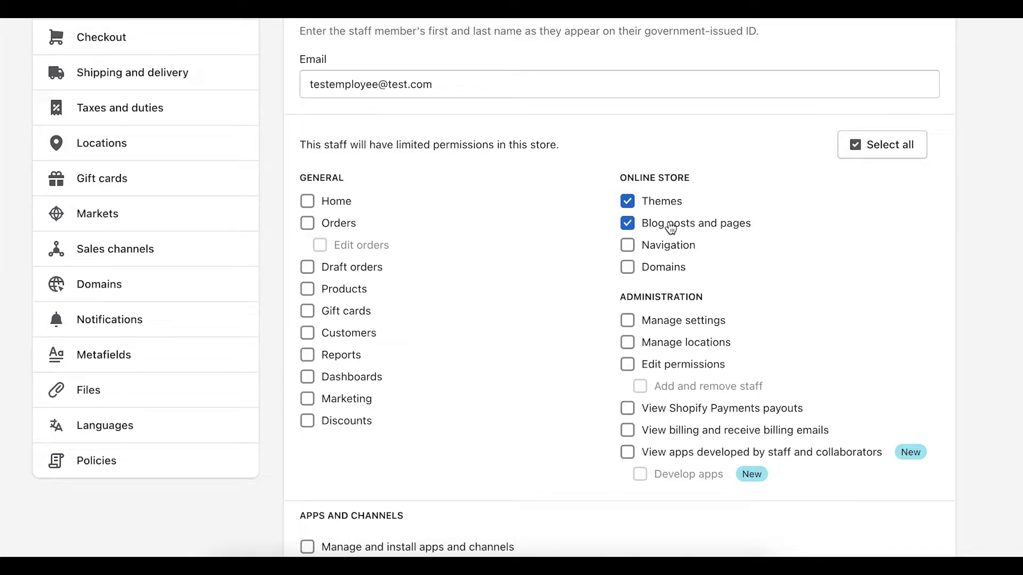
pyautogui.moveTo(723, 244)
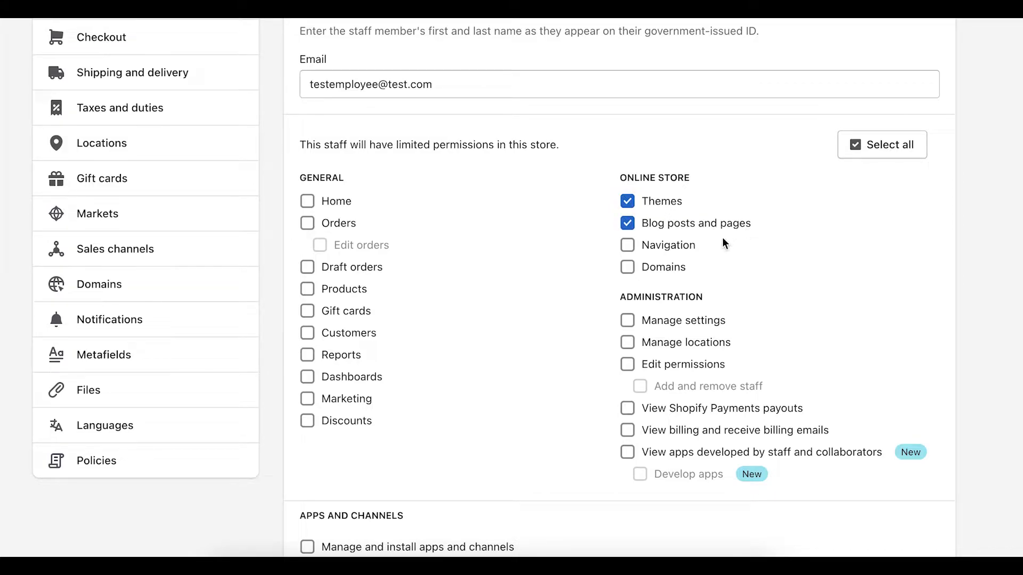
pyautogui.click(628, 267)
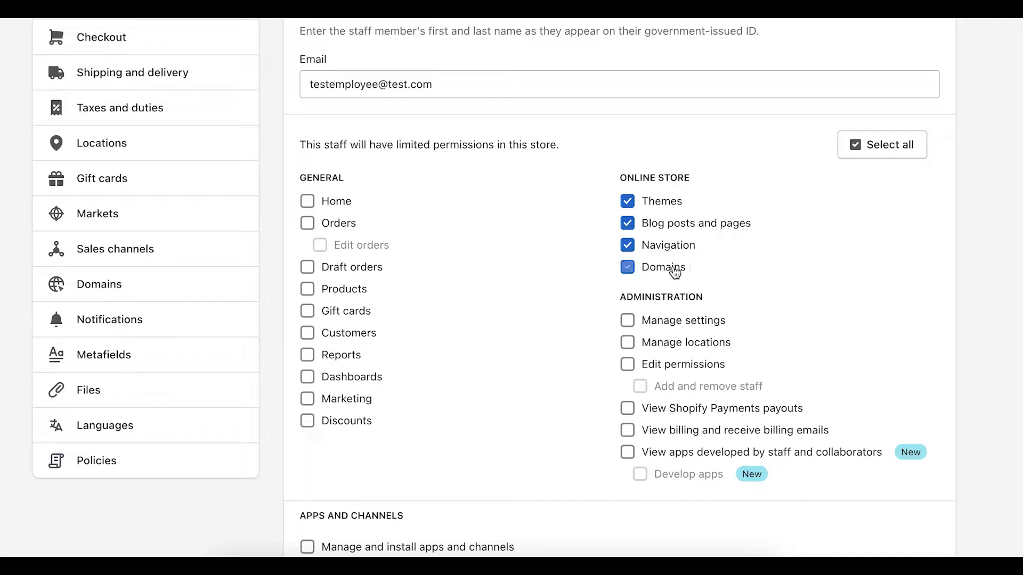
pyautogui.click(627, 267)
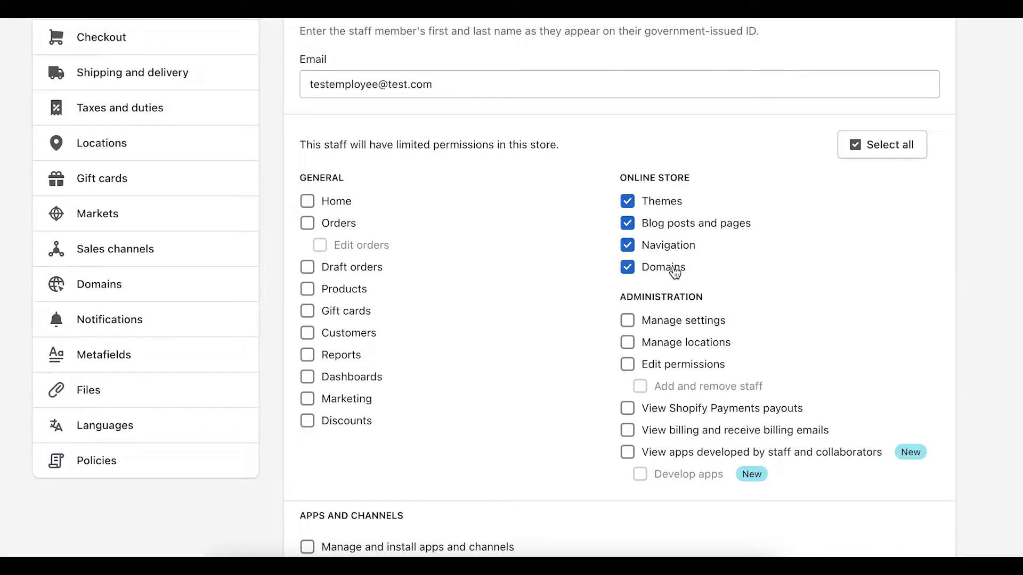
pyautogui.click(627, 223)
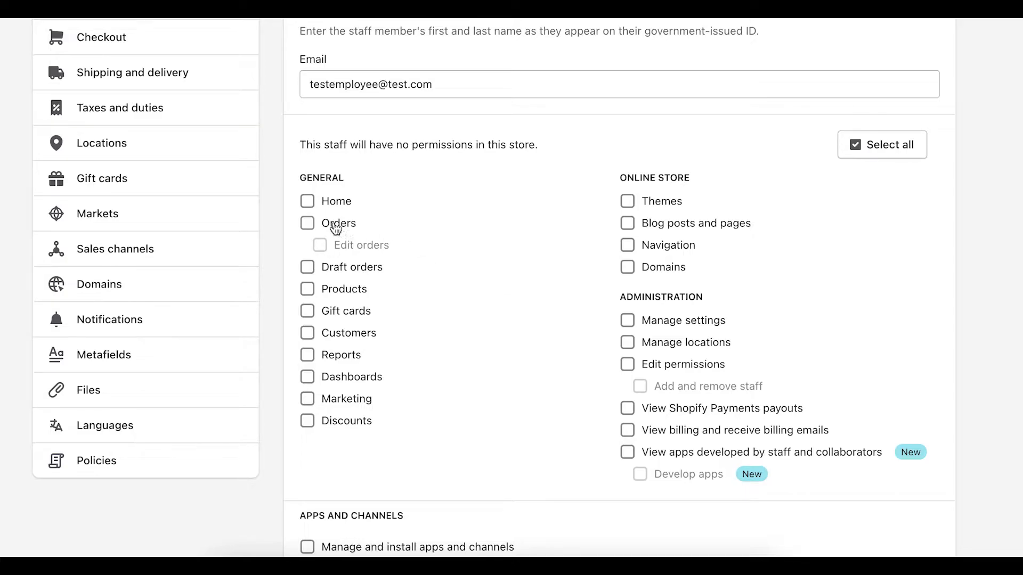
pyautogui.click(307, 223)
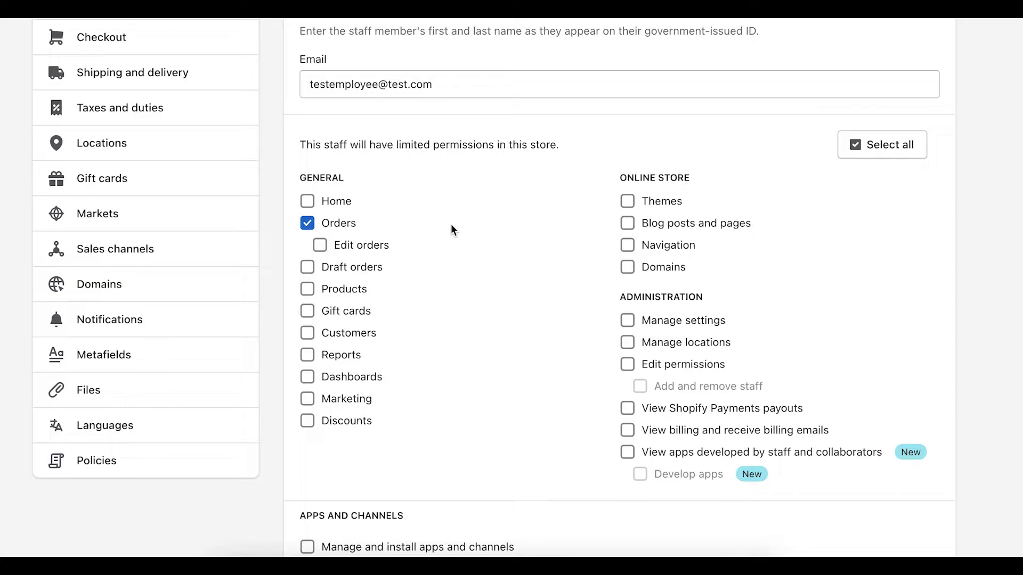
pyautogui.moveTo(398, 243)
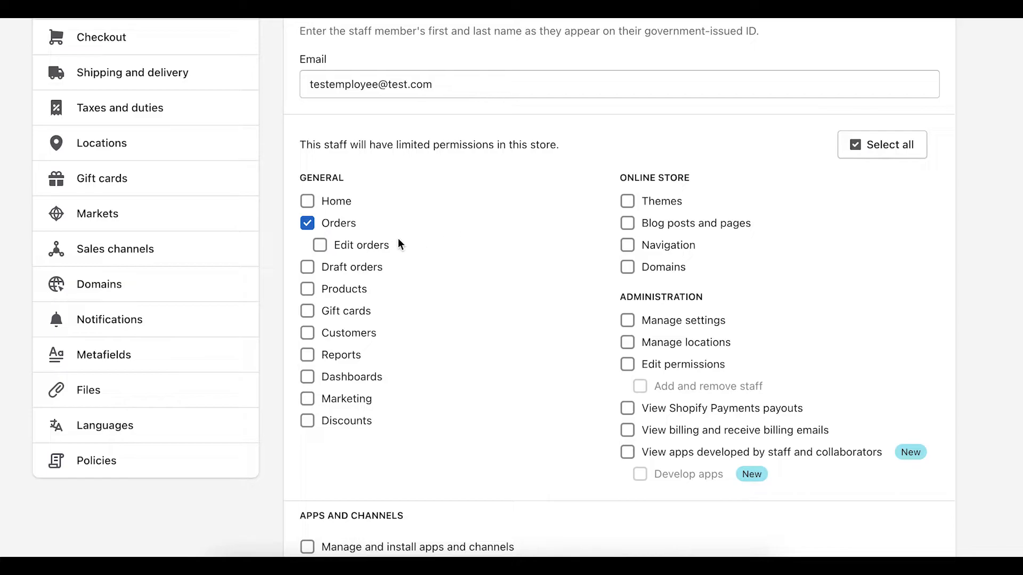
pyautogui.click(319, 245)
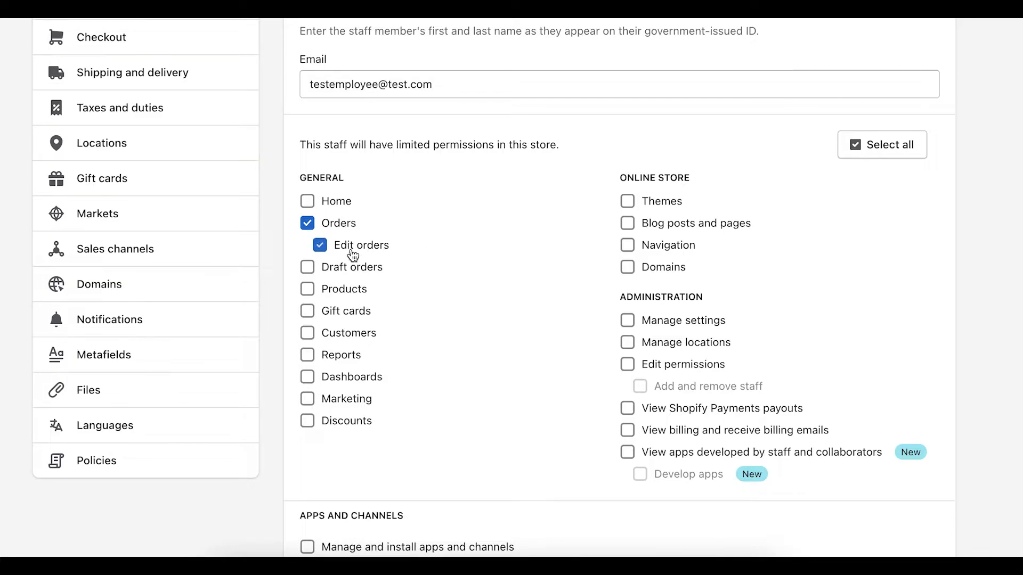
pyautogui.click(307, 267)
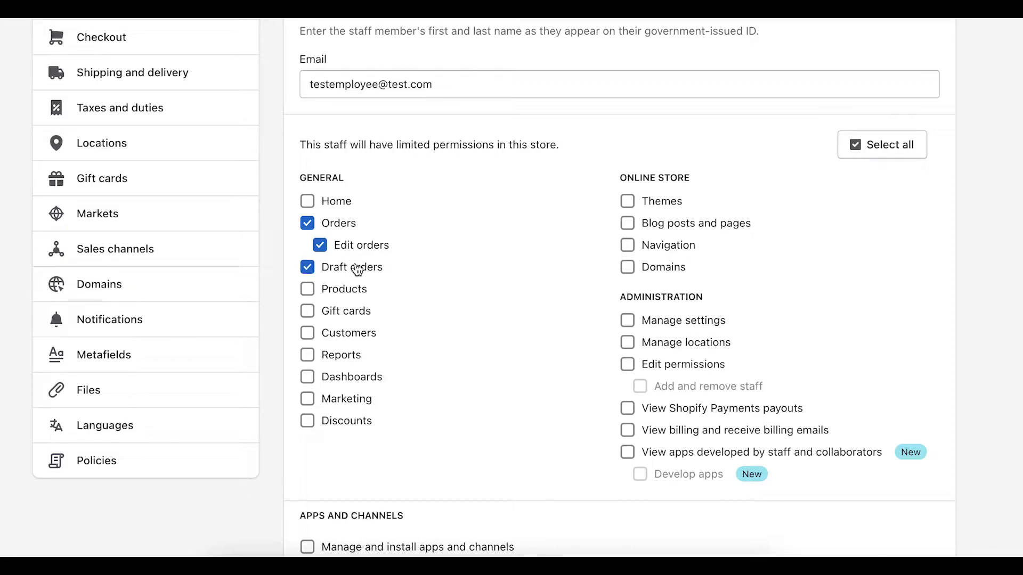
pyautogui.moveTo(434, 266)
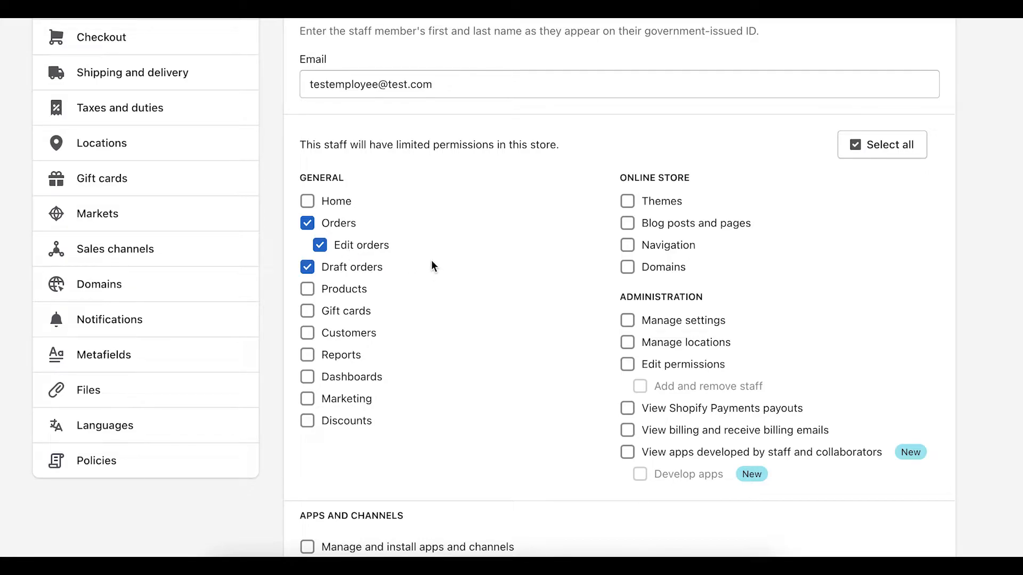
pyautogui.click(307, 267)
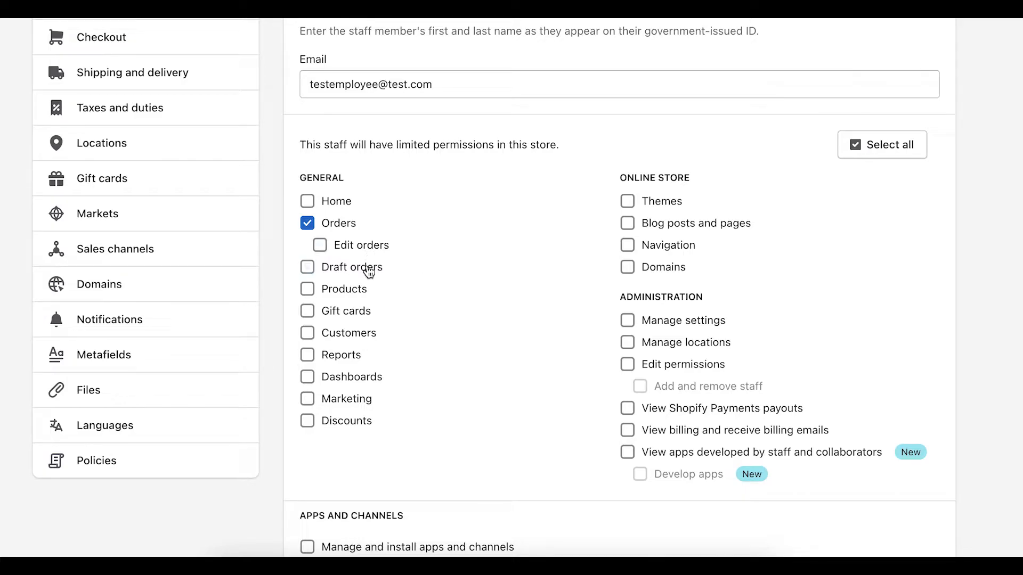
pyautogui.moveTo(329, 211)
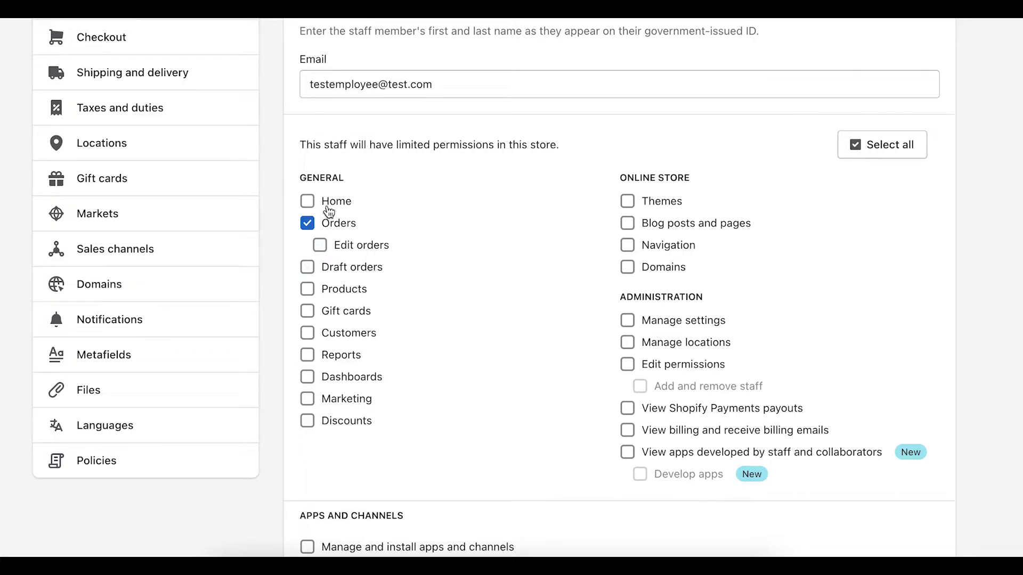
pyautogui.click(307, 223)
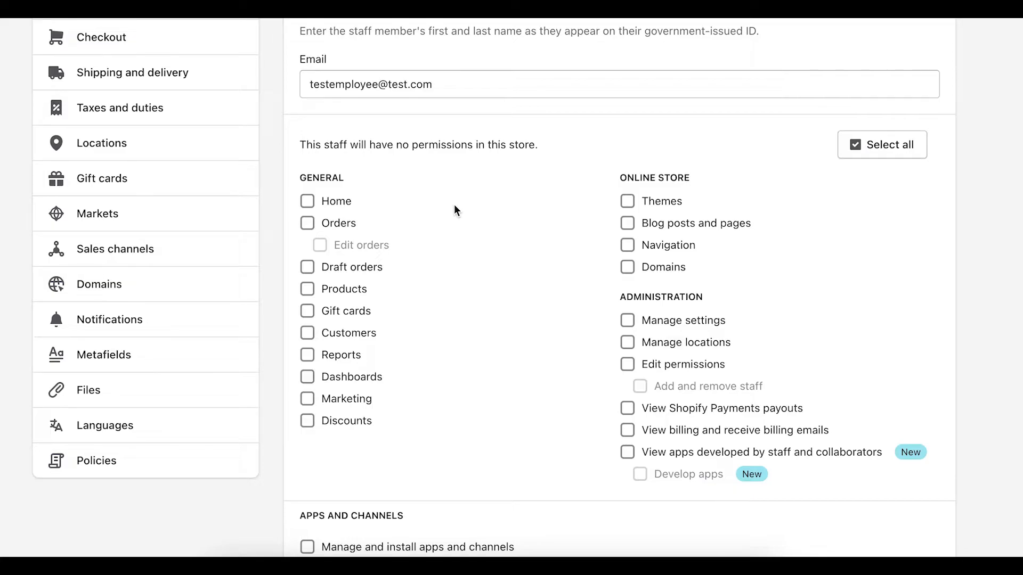
pyautogui.scroll(-3)
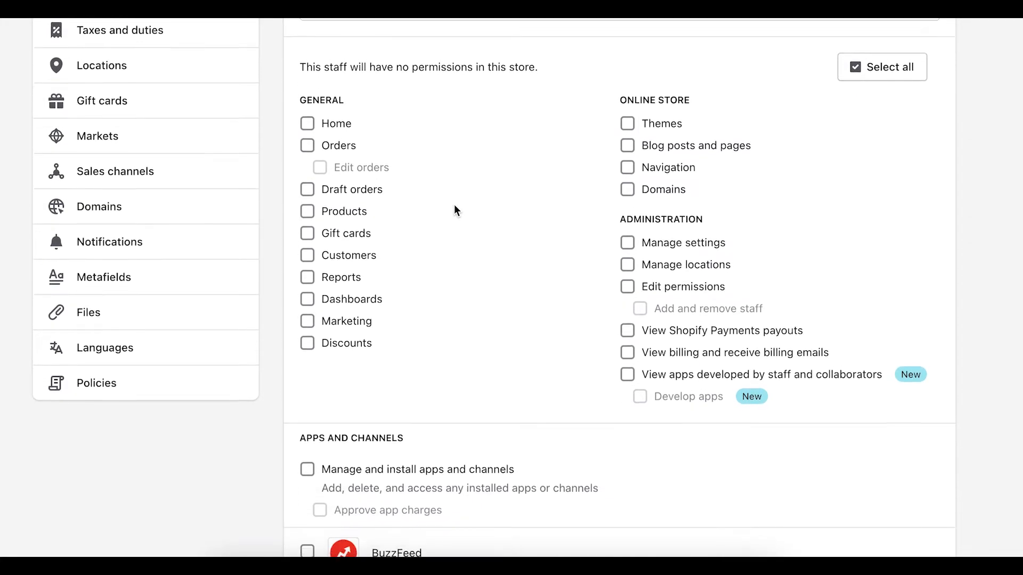
# - Tick Dashboards, Marketing, and the Facebook, Google and Klaviyo: Email Marketing & SMS apps
pyautogui.scroll(-3)
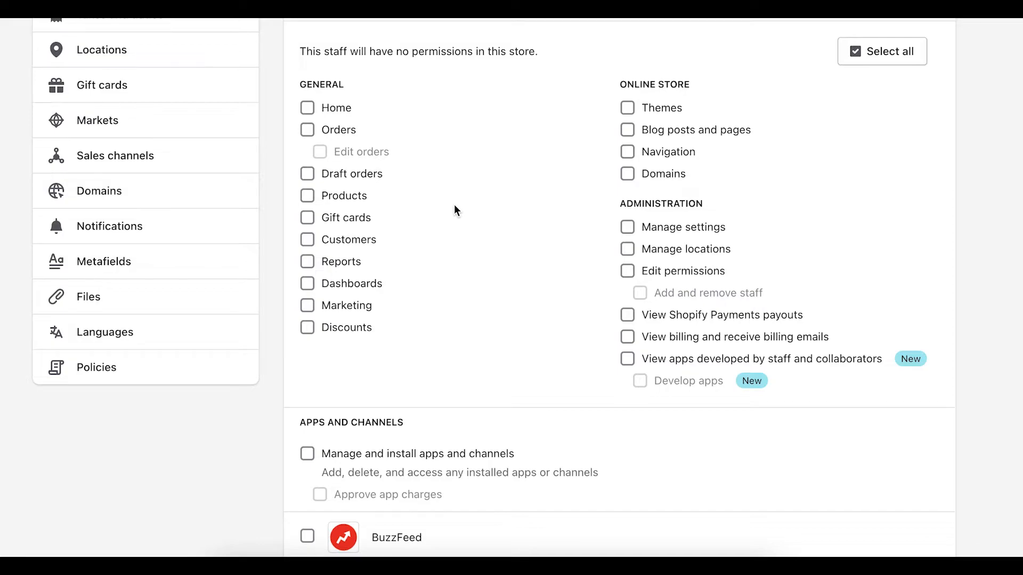
pyautogui.moveTo(352, 325)
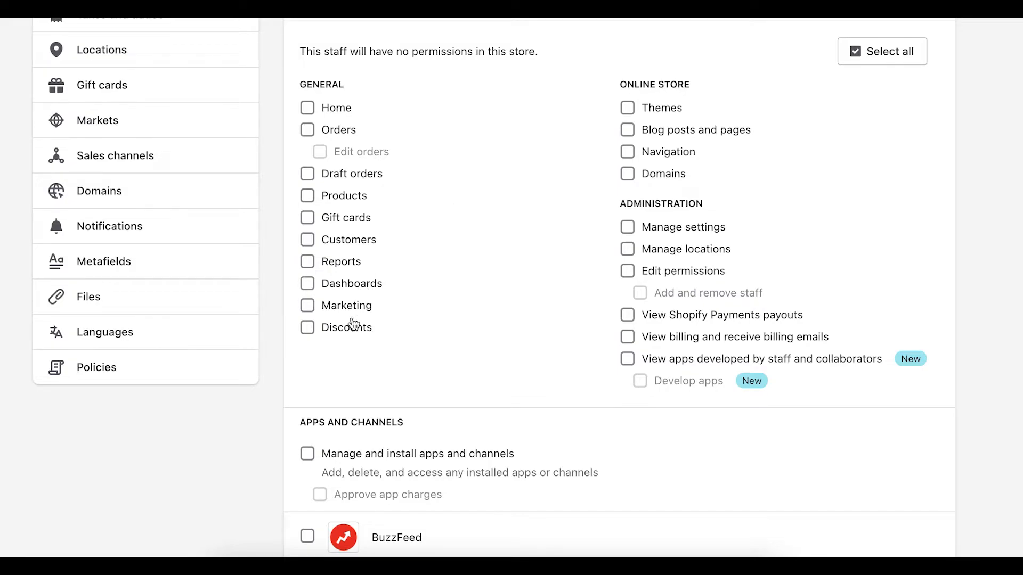
pyautogui.click(308, 305)
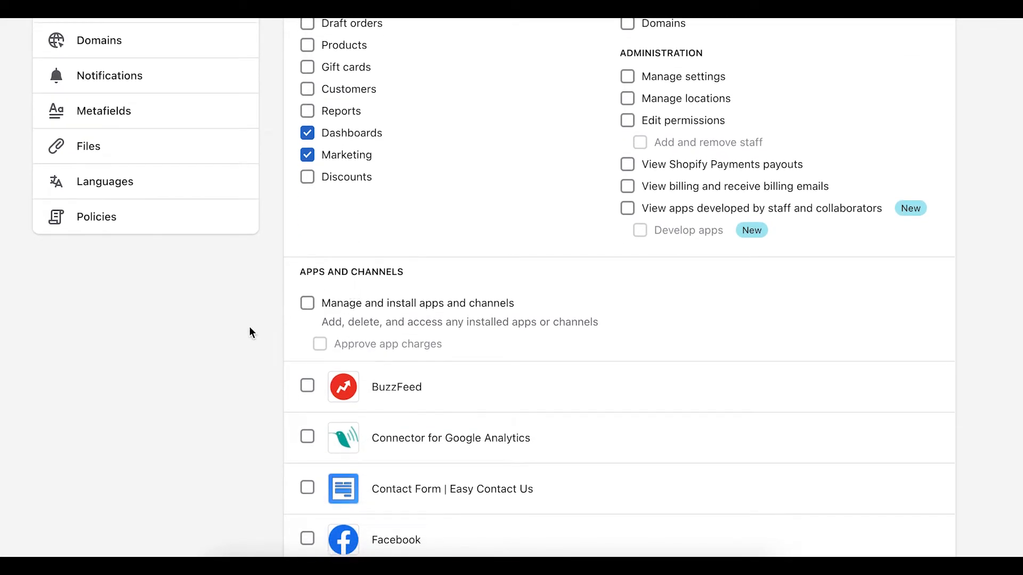
pyautogui.scroll(-3)
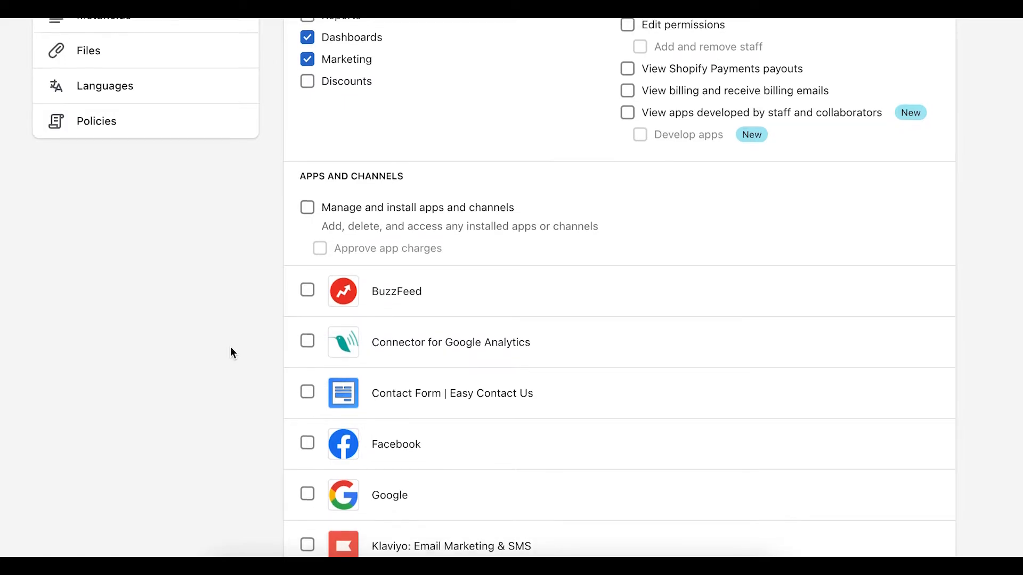
pyautogui.scroll(-3)
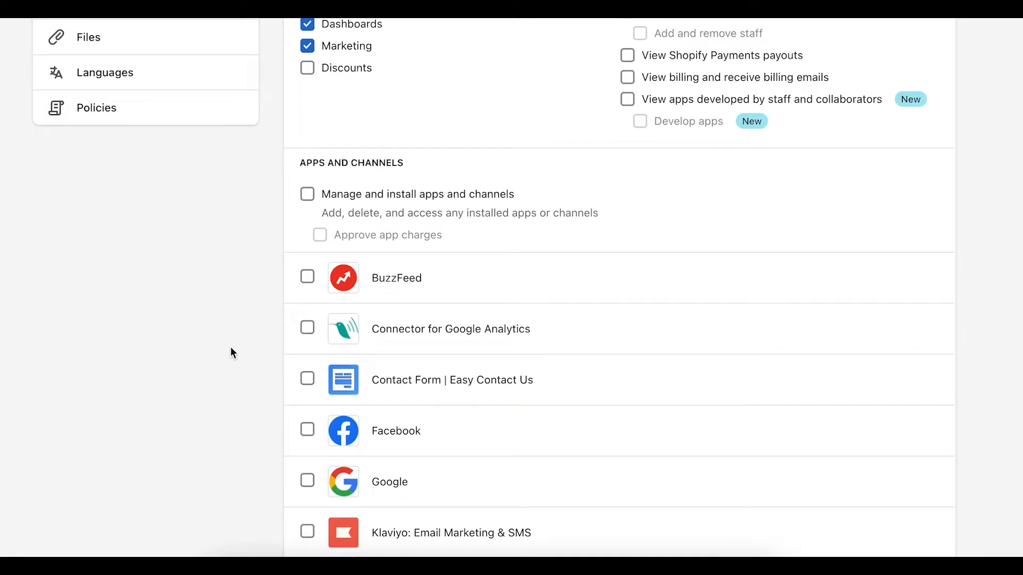
pyautogui.moveTo(307, 431)
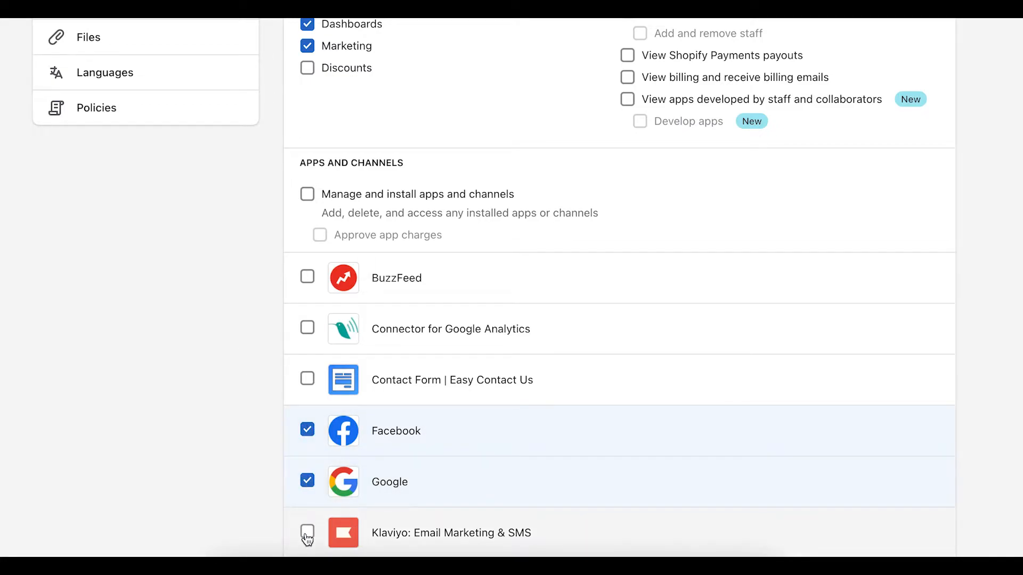
pyautogui.click(307, 532)
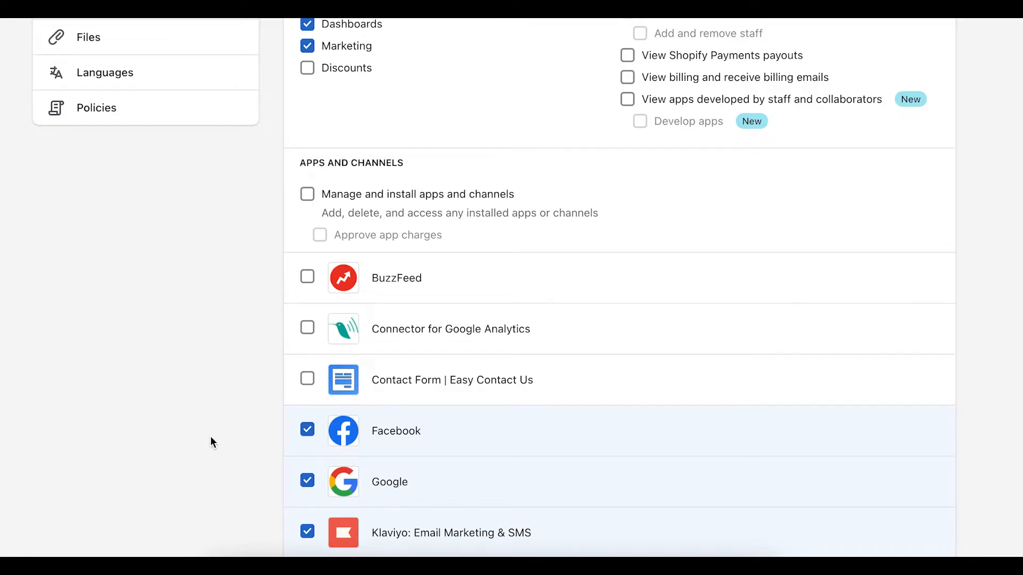
pyautogui.moveTo(986, 311)
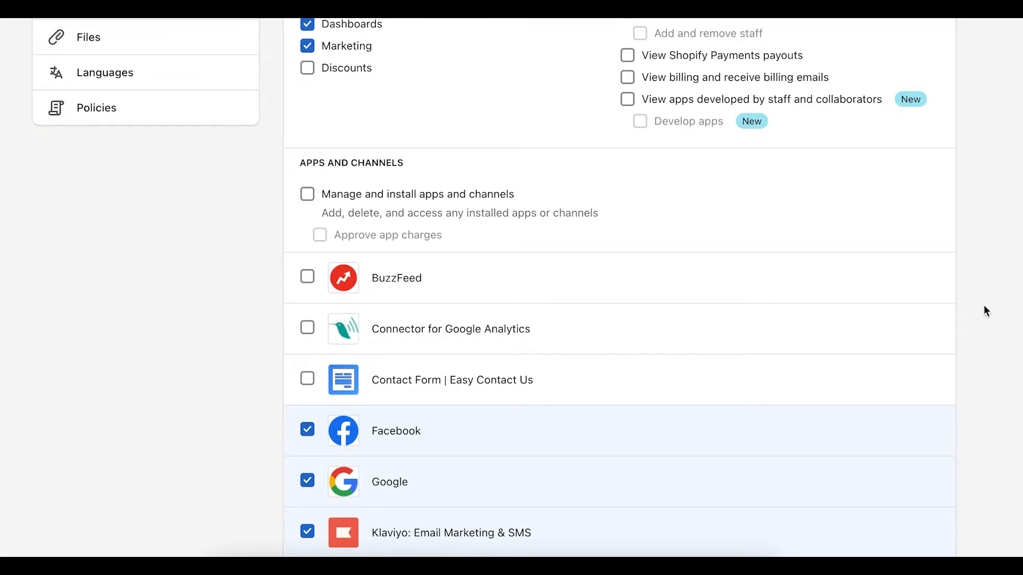
pyautogui.scroll(-3)
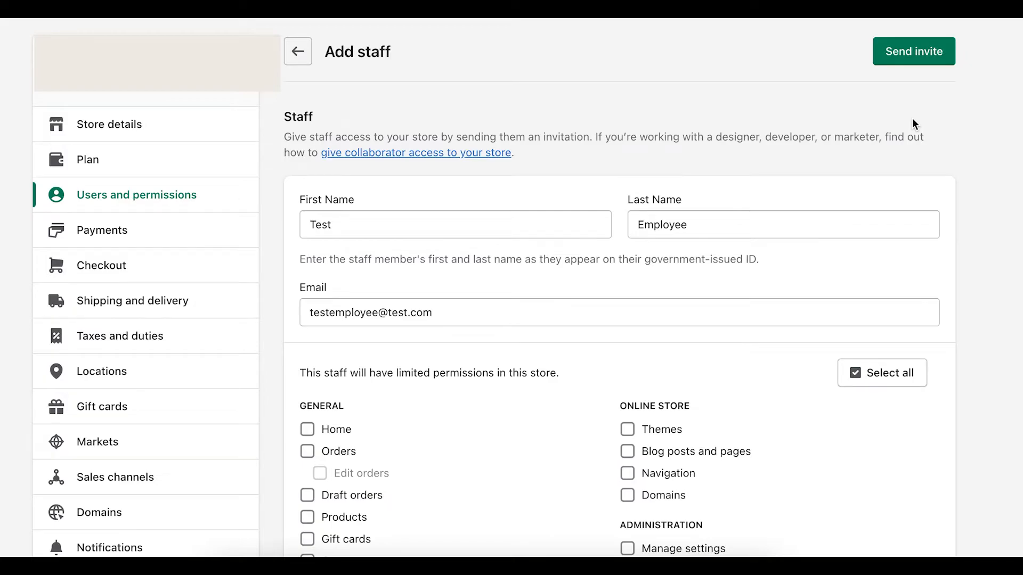
pyautogui.scroll(-3)
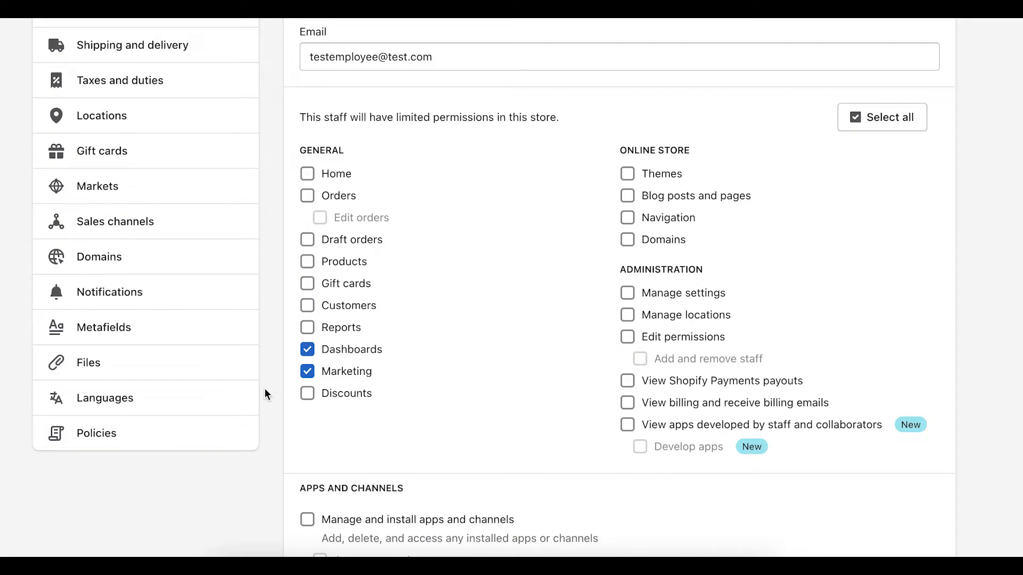
pyautogui.scroll(-3)
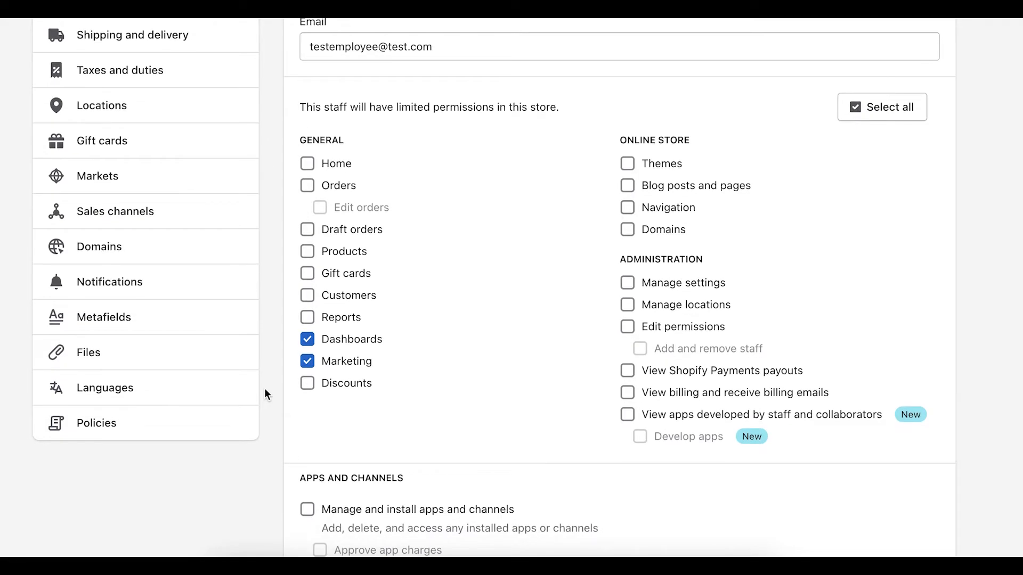
pyautogui.scroll(-3)
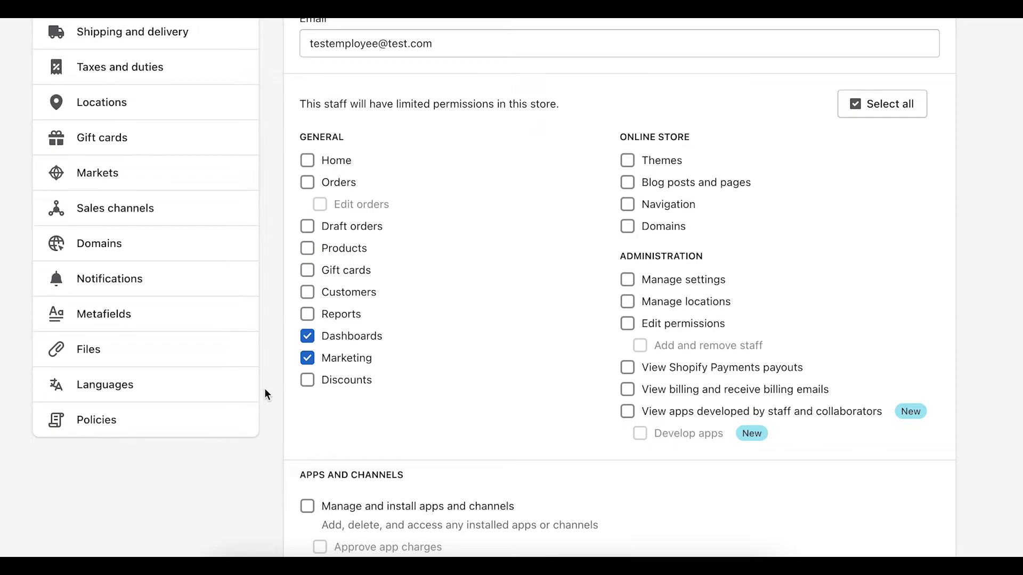
pyautogui.scroll(-3)
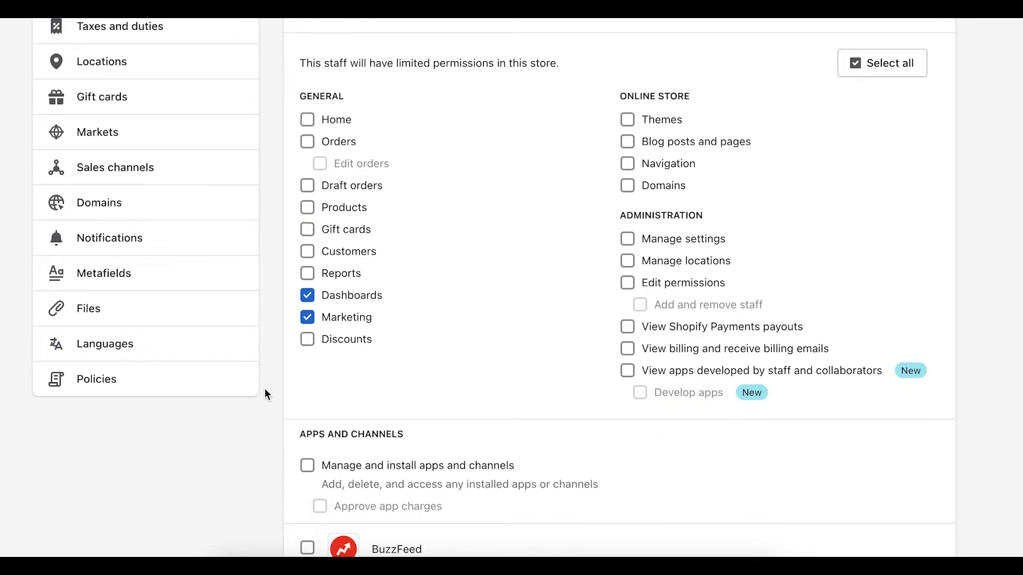
pyautogui.scroll(-3)
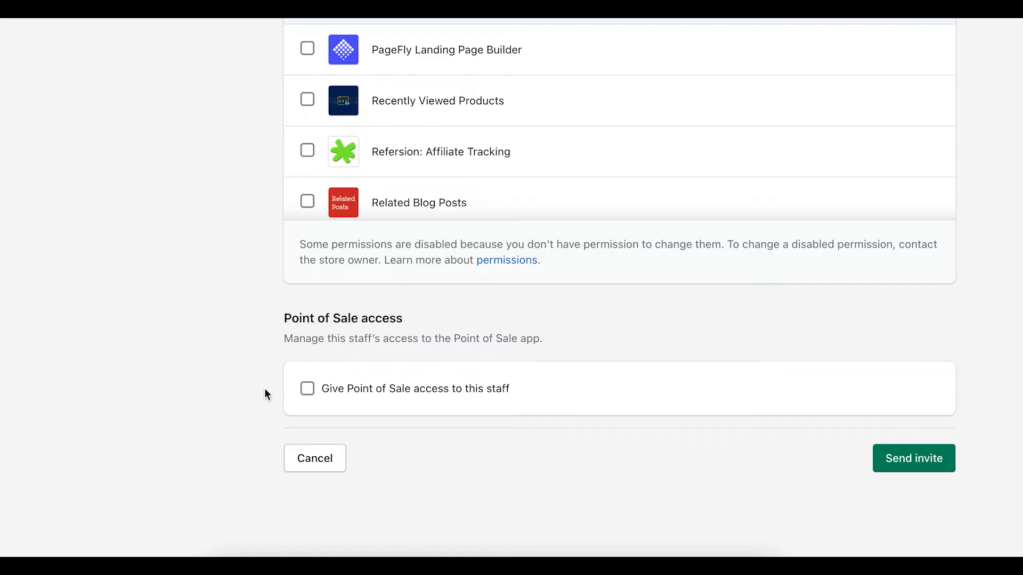
pyautogui.moveTo(265, 346)
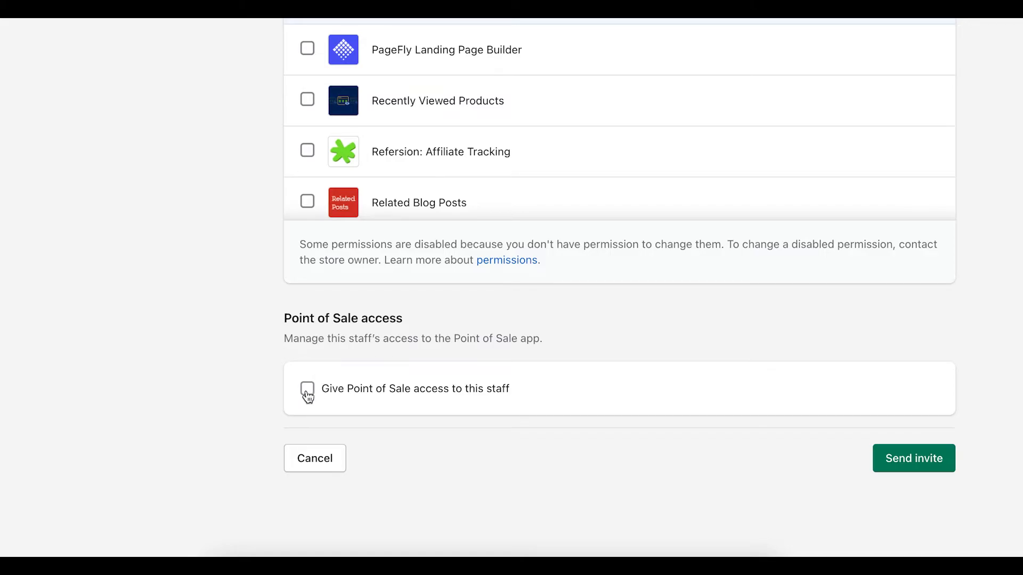
pyautogui.click(307, 389)
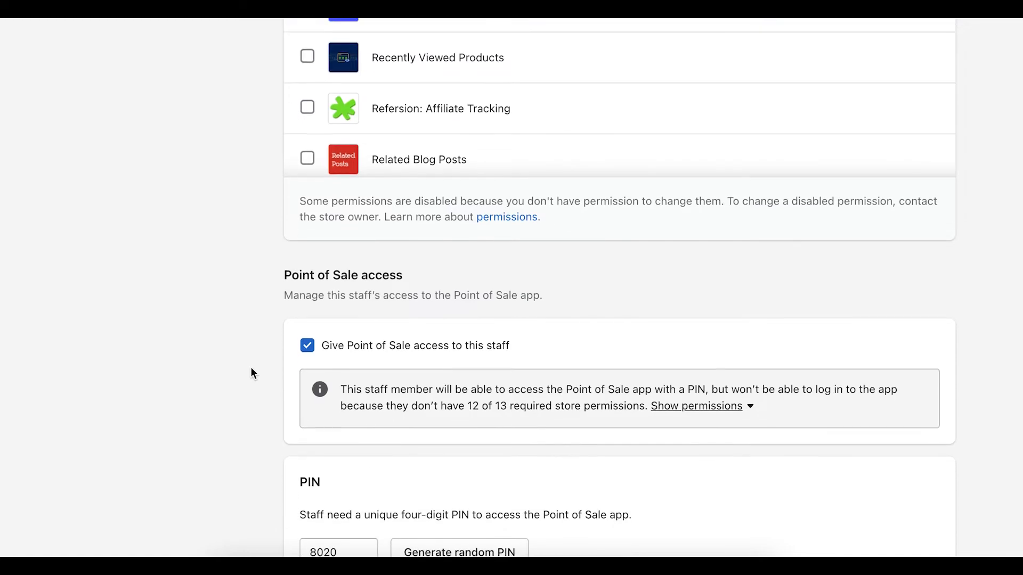
pyautogui.scroll(-3)
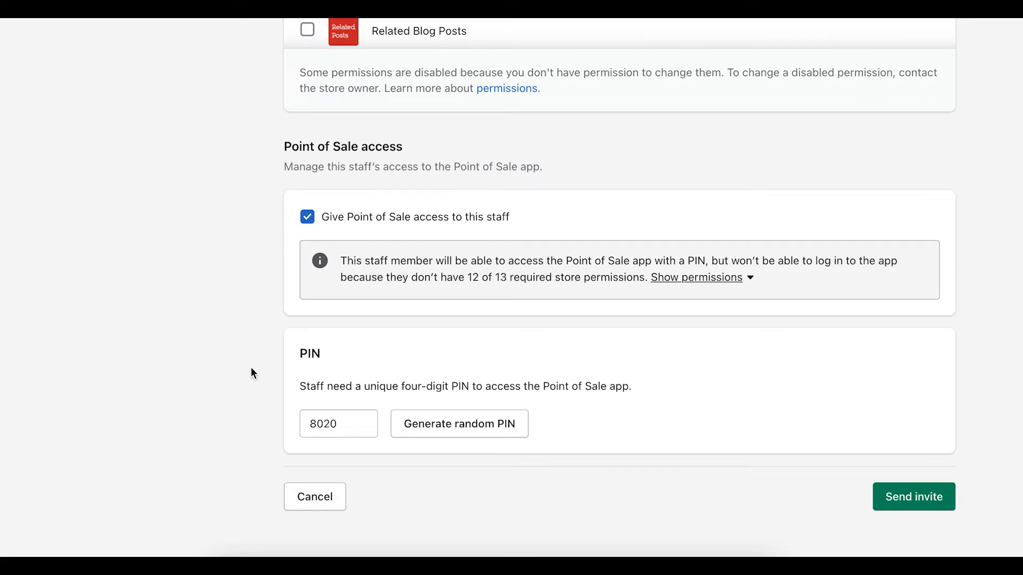
pyautogui.moveTo(648, 202)
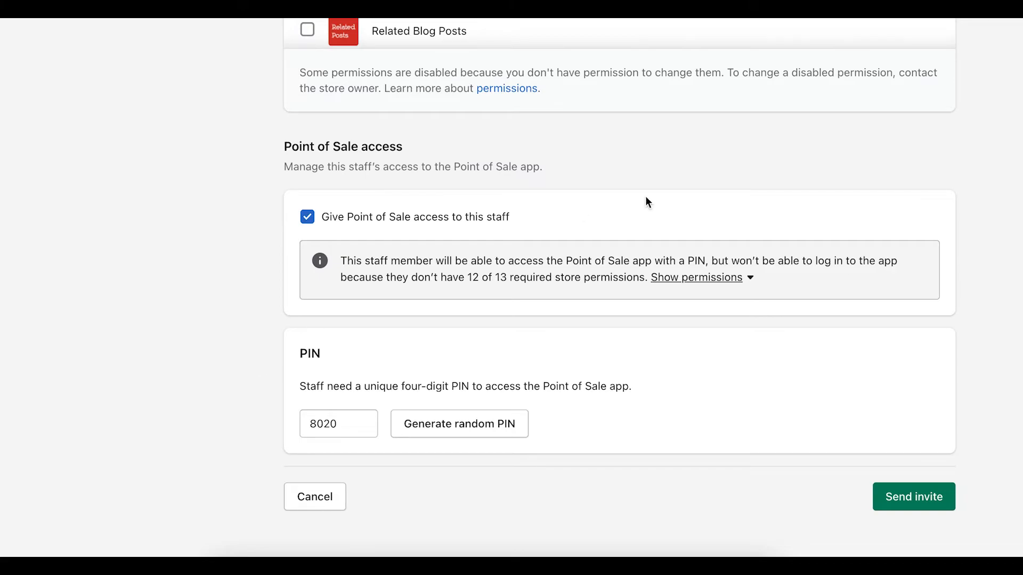
# - Show the 12 permissions the staff member lacks for Point of Sale login
pyautogui.click(697, 277)
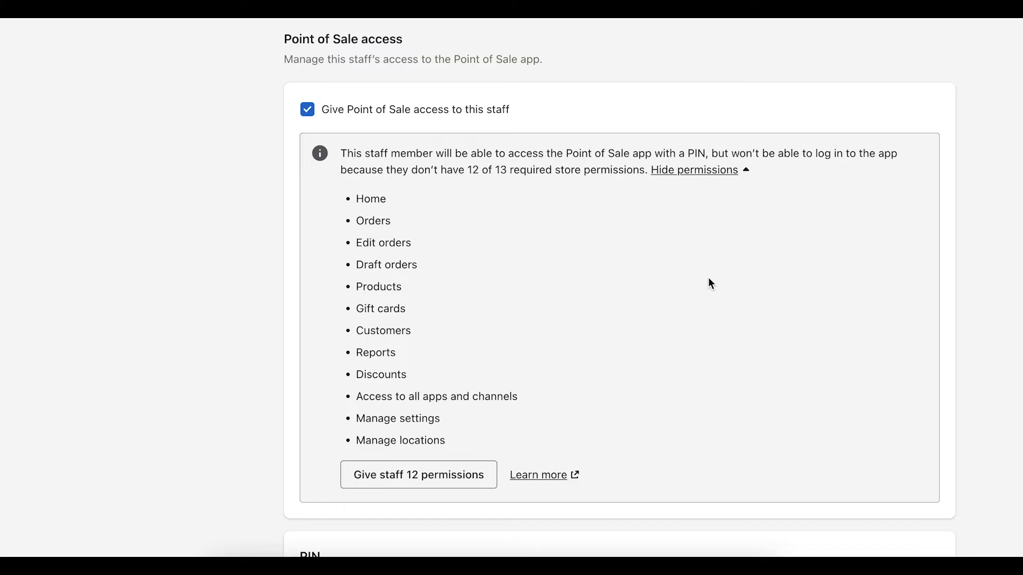
pyautogui.moveTo(696, 273)
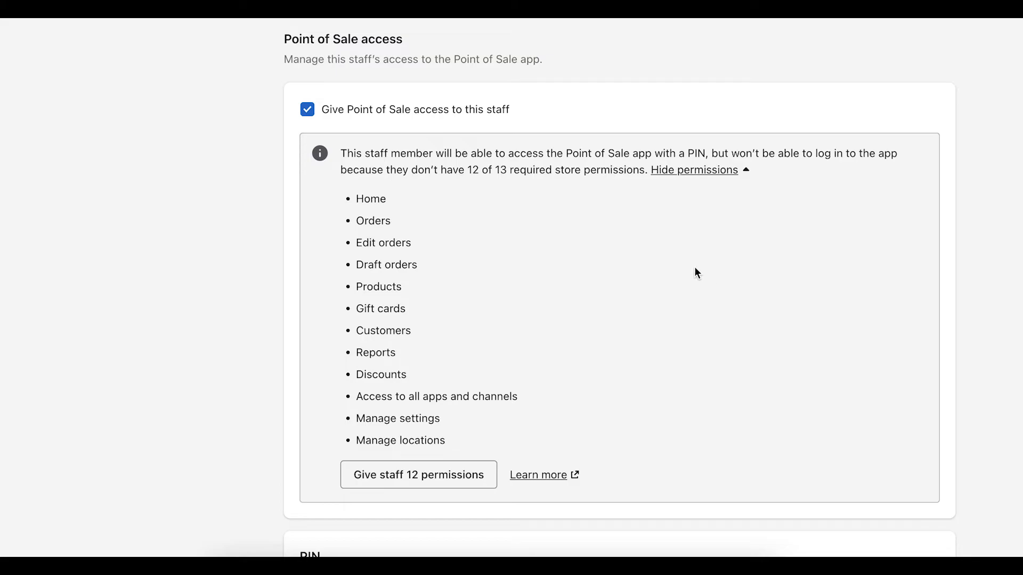
pyautogui.moveTo(545, 279)
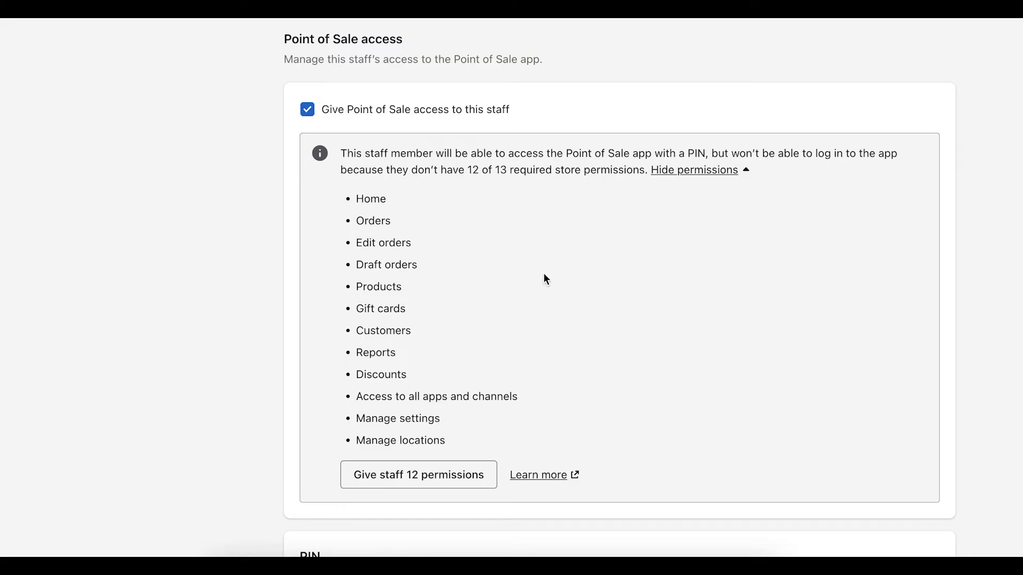
pyautogui.moveTo(535, 377)
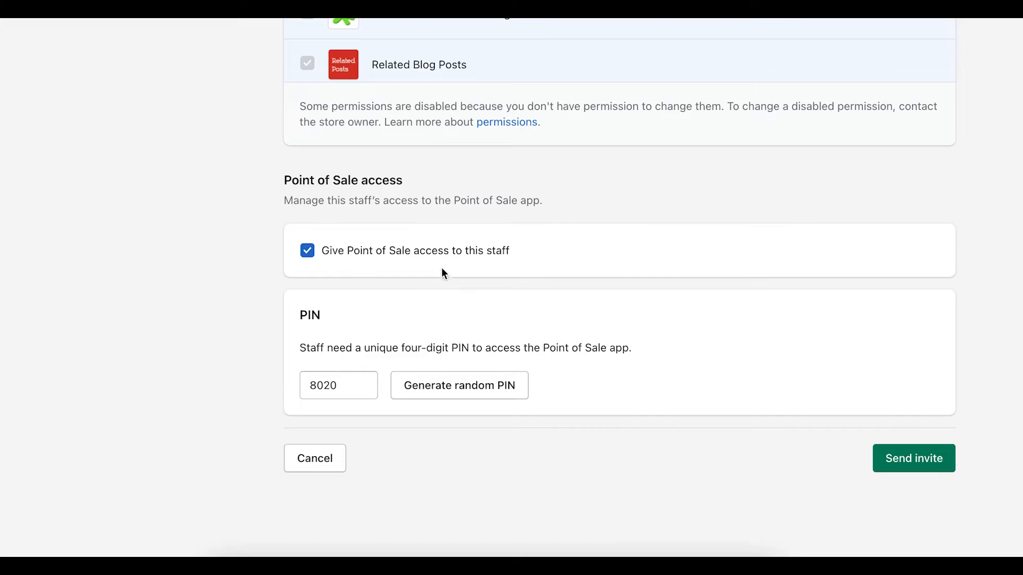
pyautogui.moveTo(223, 274)
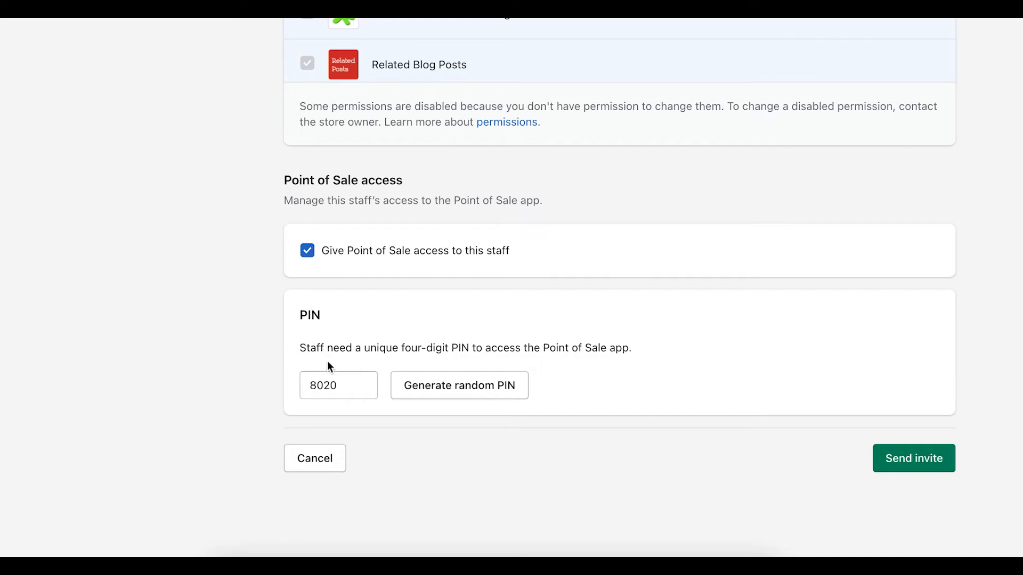
pyautogui.moveTo(351, 372)
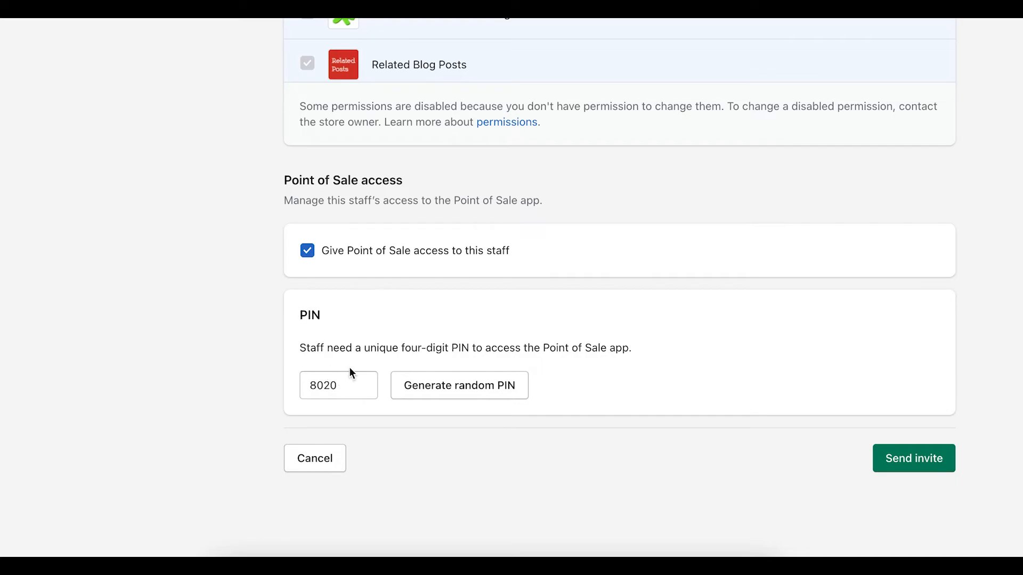
pyautogui.click(338, 385)
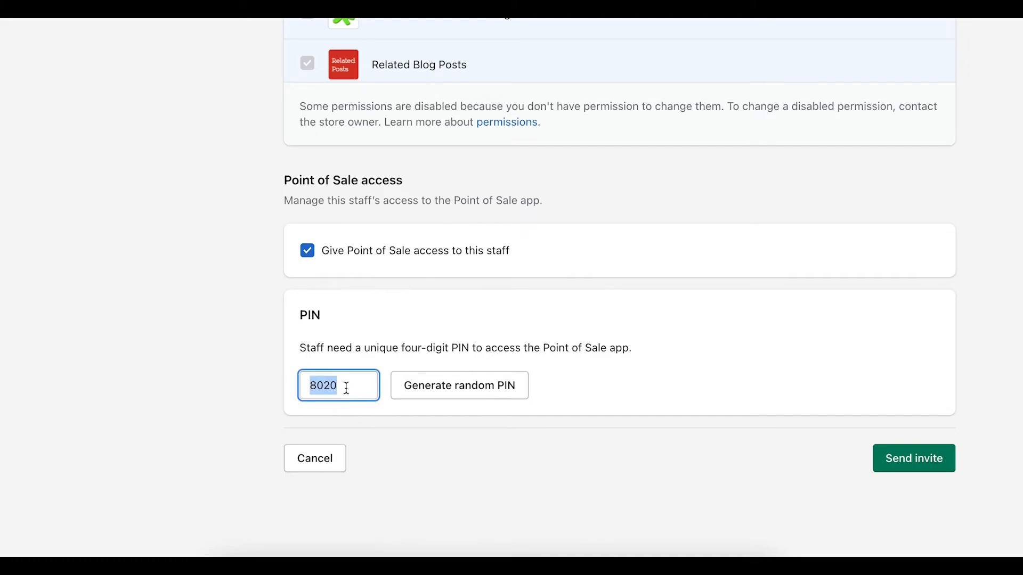
pyautogui.click(459, 384)
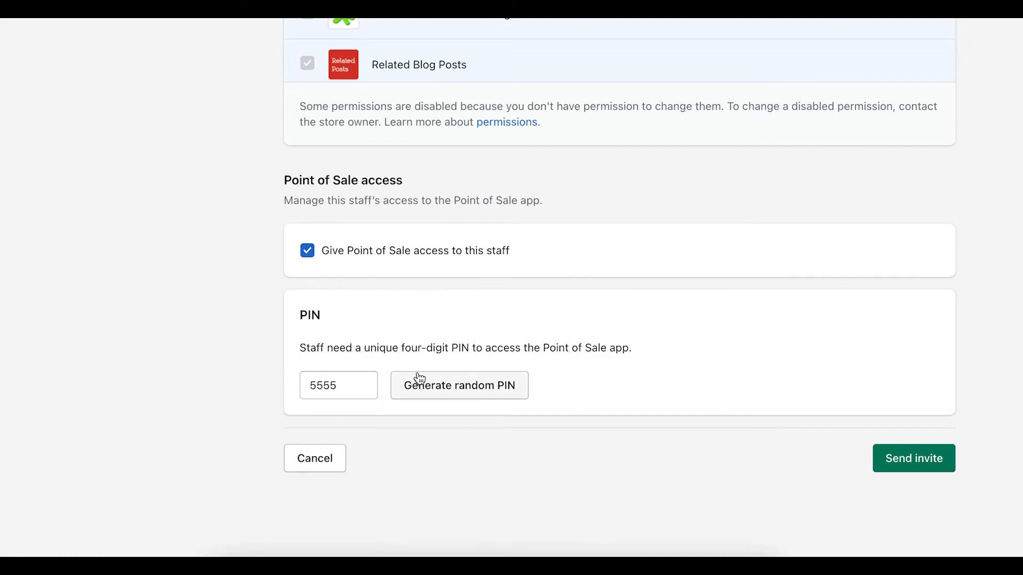
pyautogui.click(459, 384)
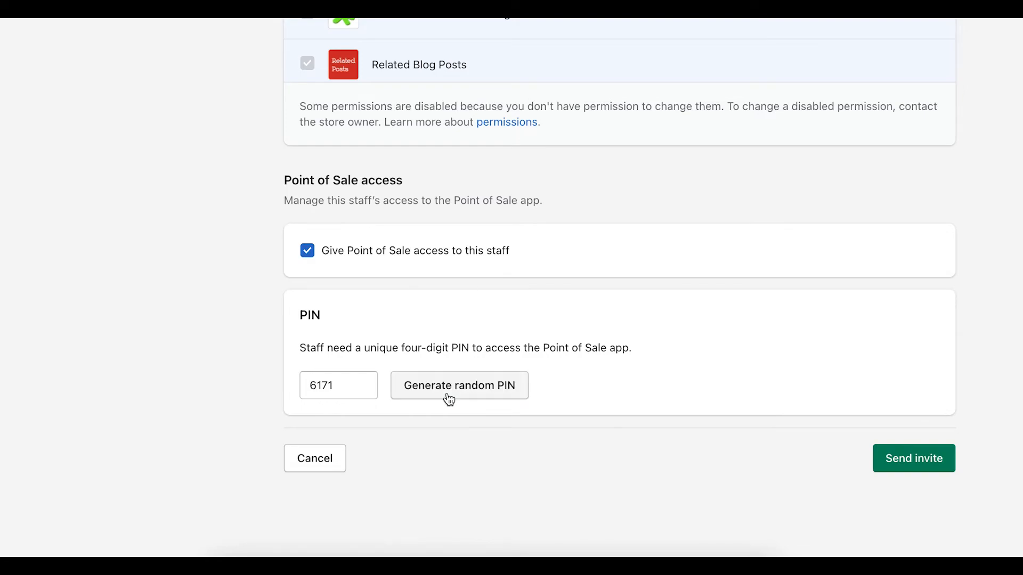